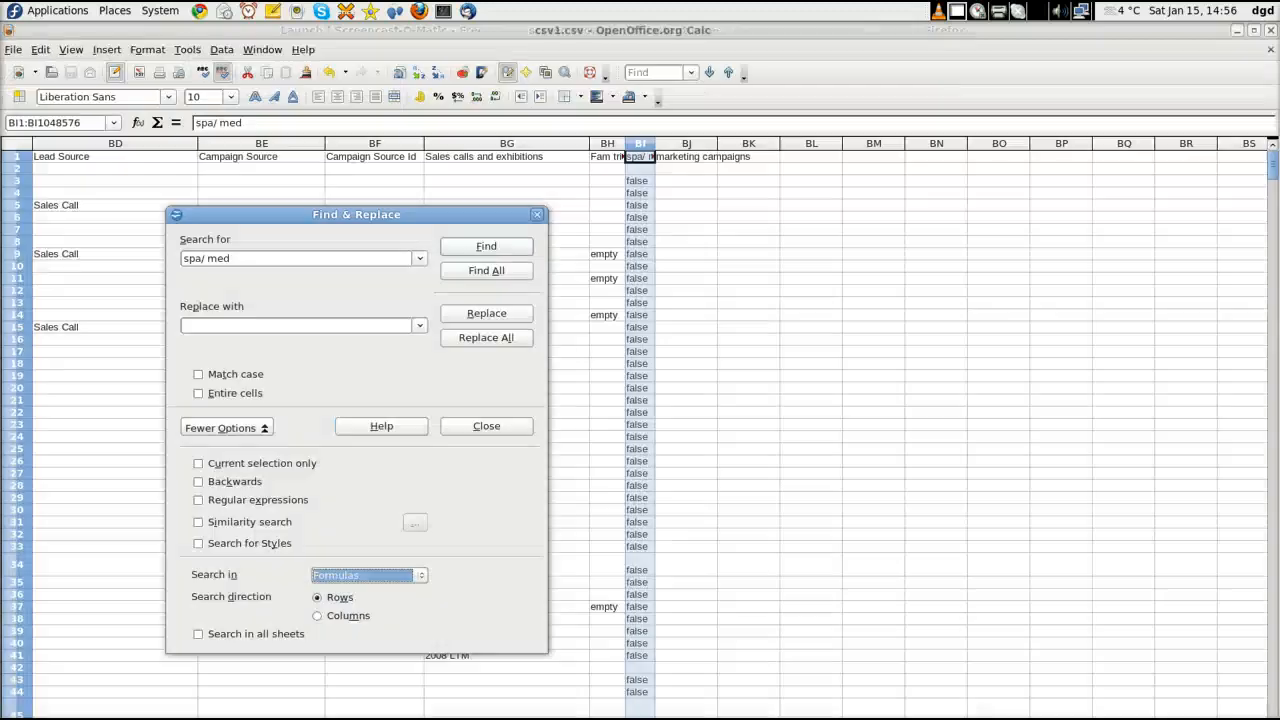
pyautogui.moveTo(478, 176)
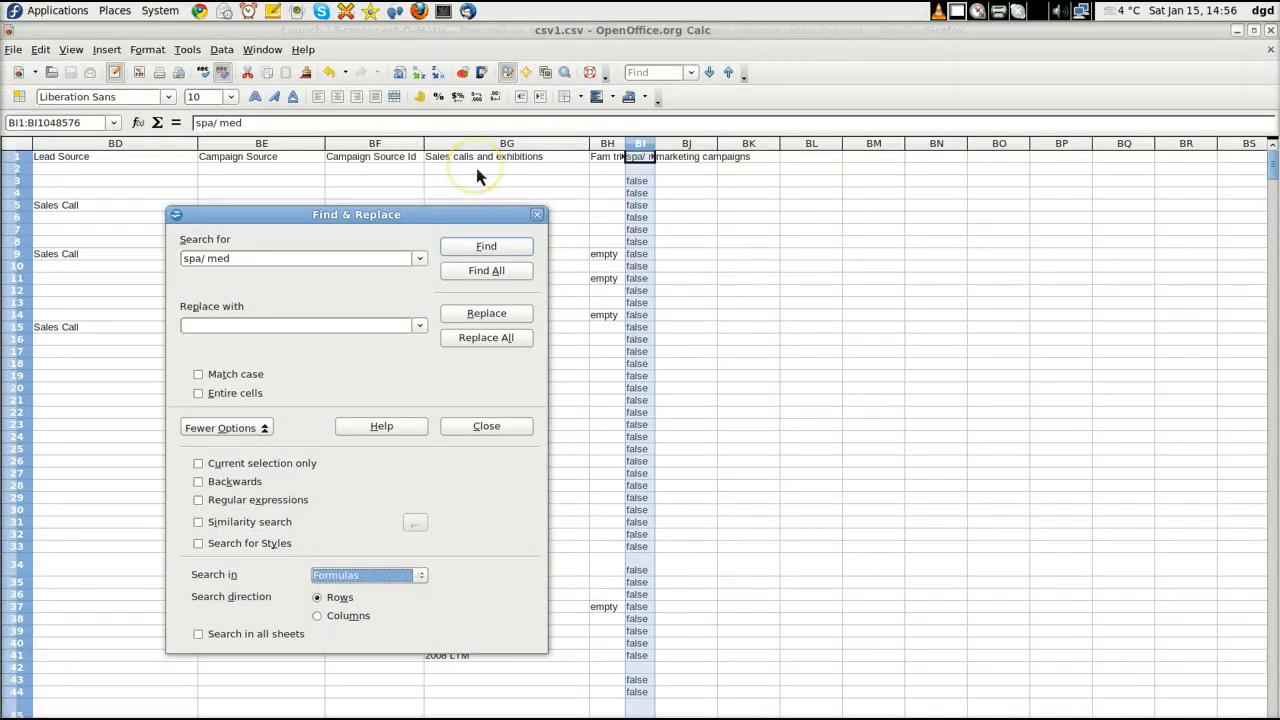
# Step: View the program's version information from the Help menu, then dismiss it
pyautogui.click(302, 49)
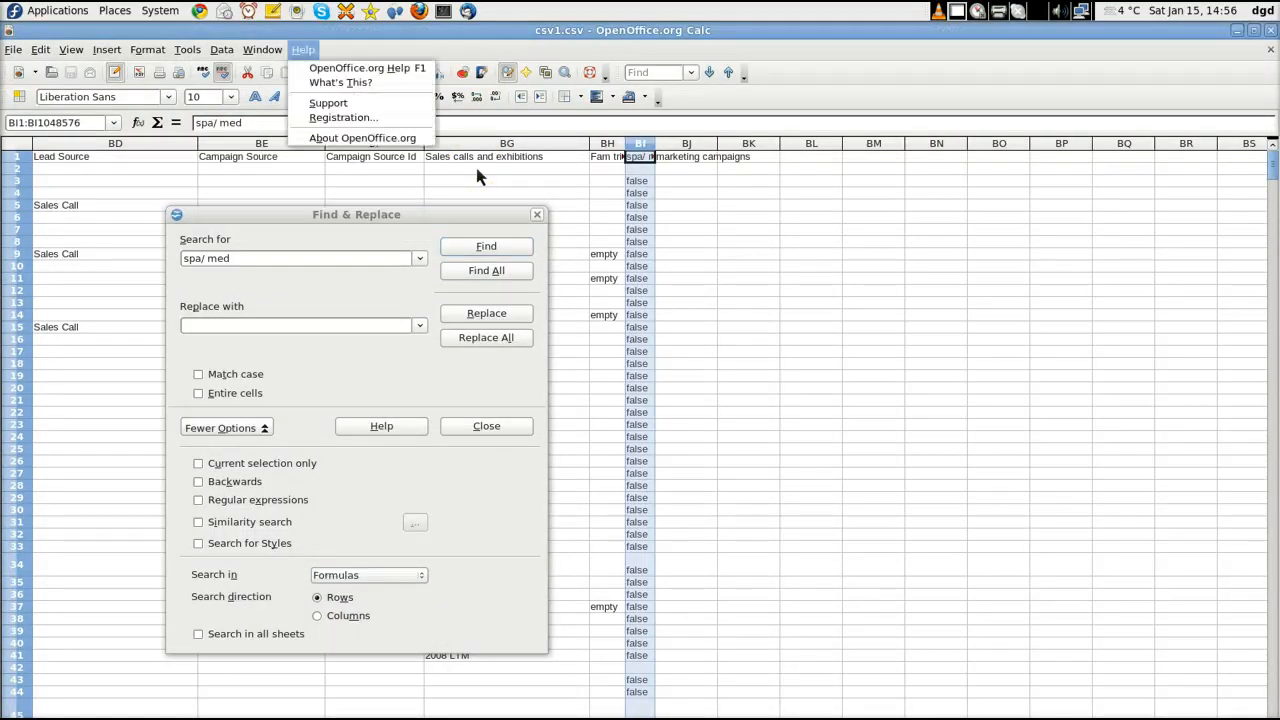
pyautogui.click(362, 137)
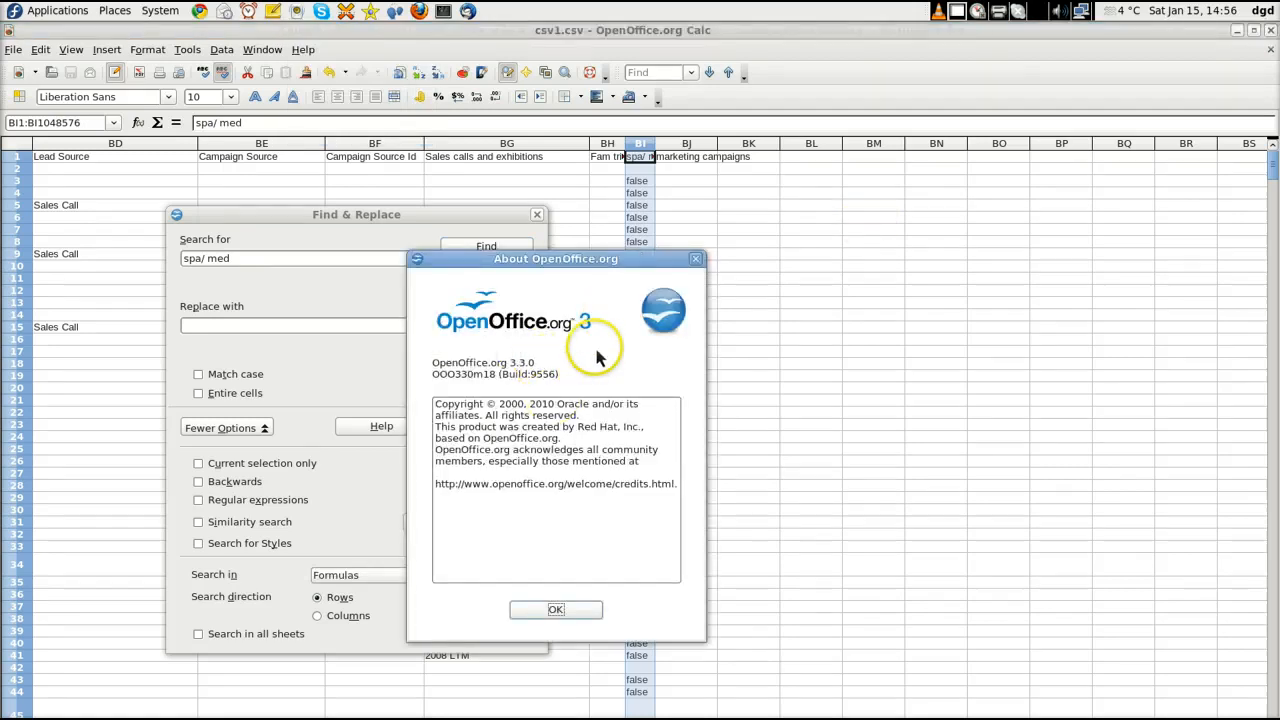
pyautogui.click(555, 610)
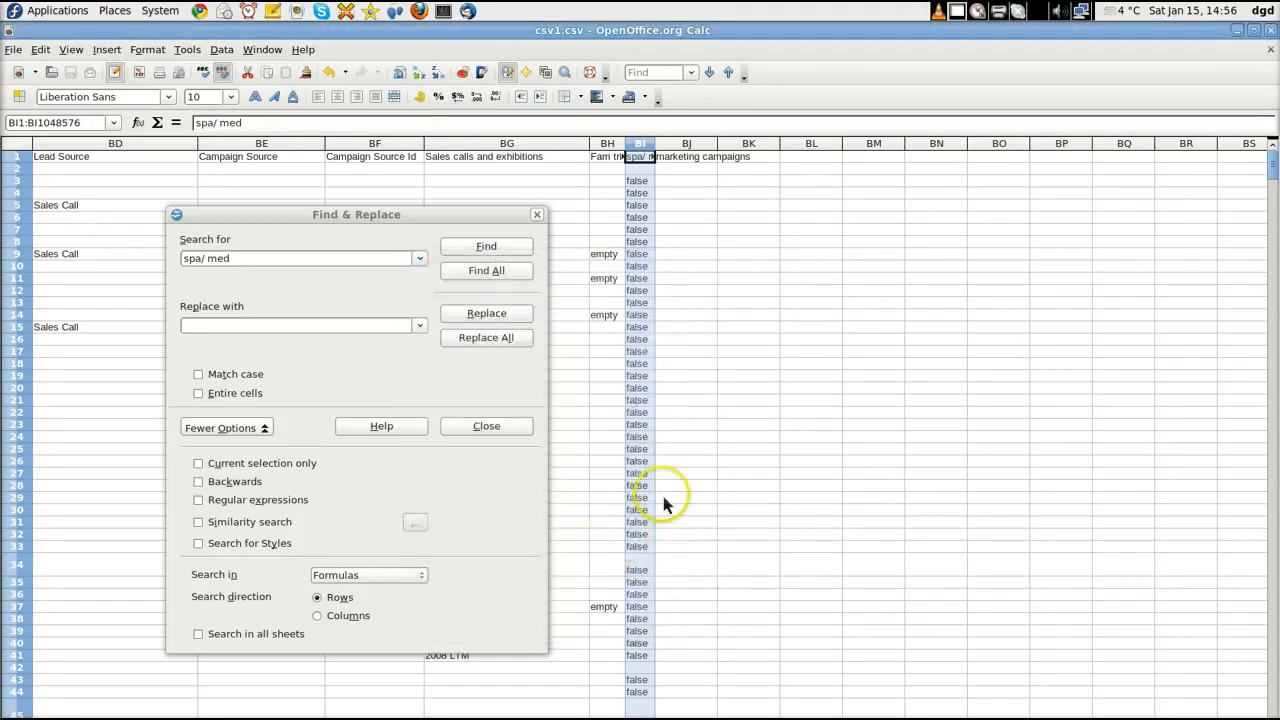
pyautogui.moveTo(645, 230)
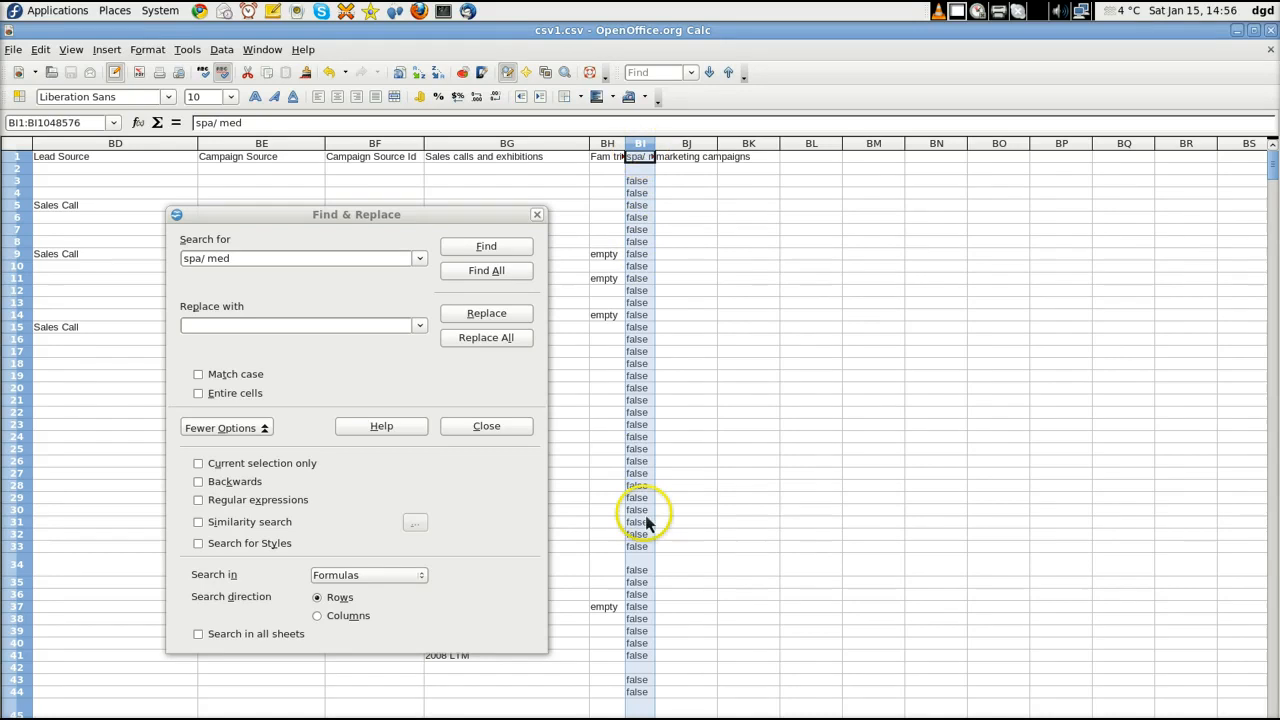
pyautogui.moveTo(307, 300)
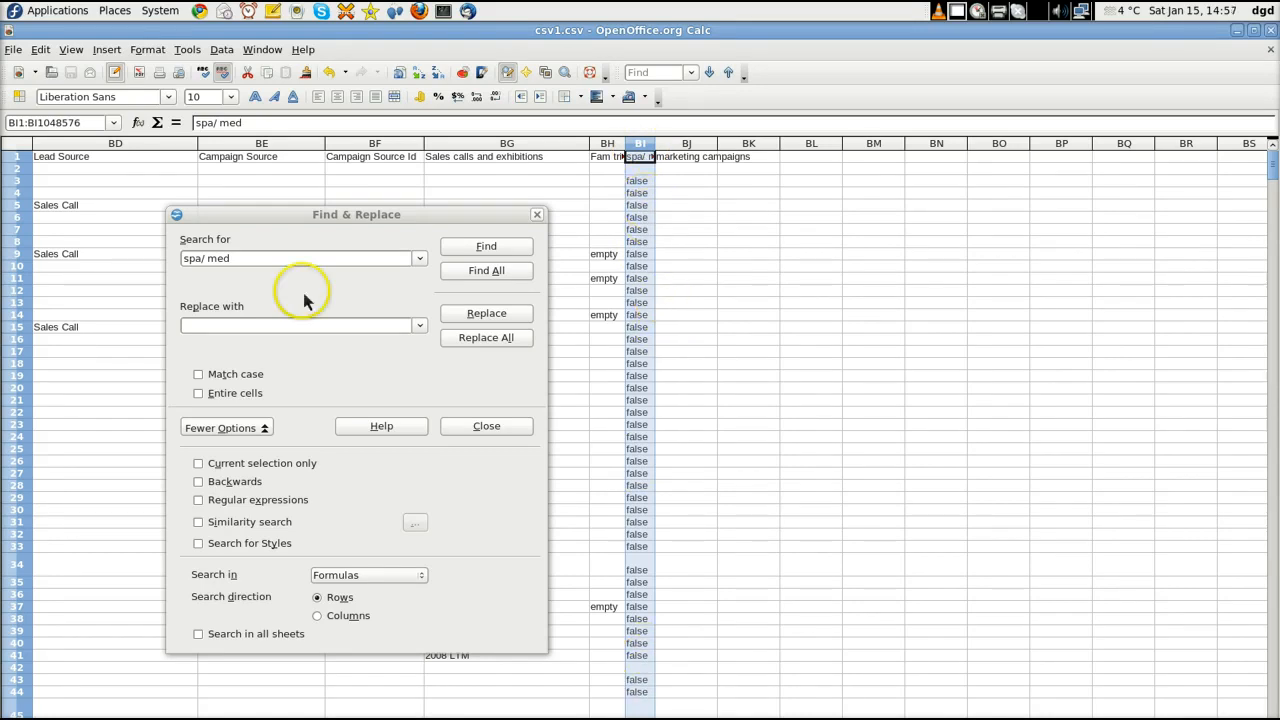
pyautogui.moveTo(518, 220)
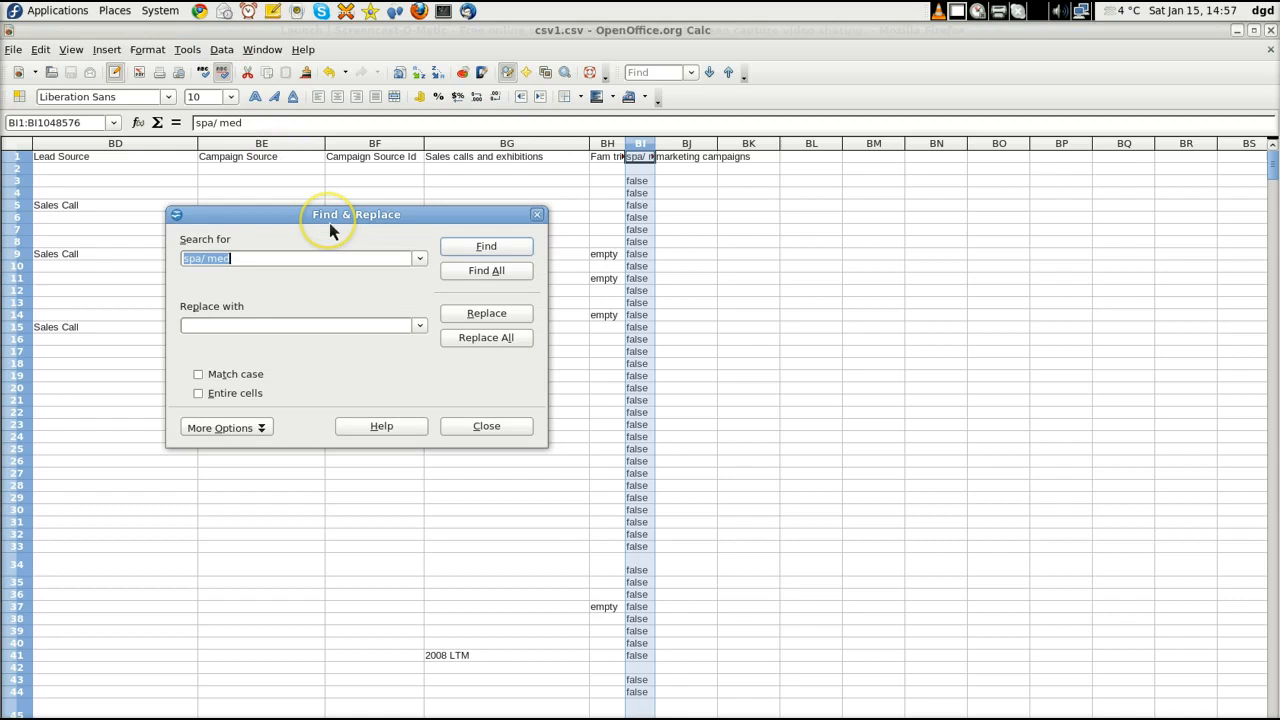
# Step: Expand the search options and restrict replacing to the current selection only
pyautogui.click(226, 427)
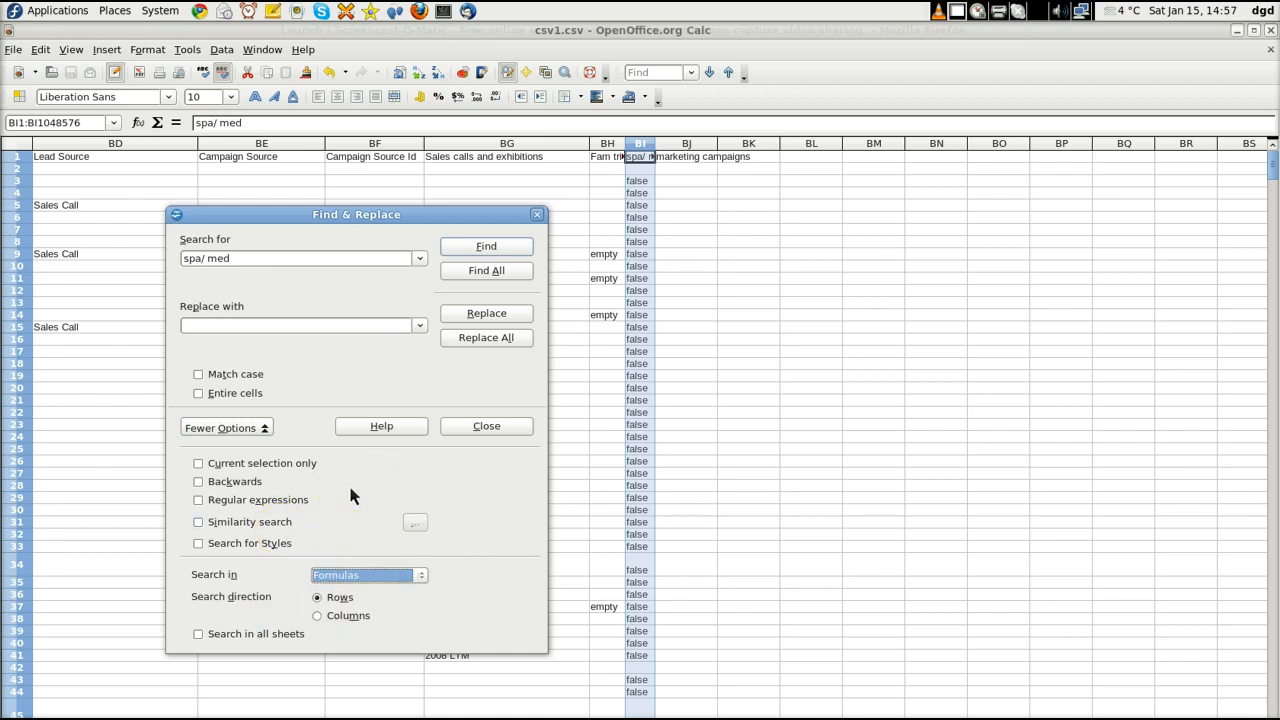
pyautogui.click(198, 463)
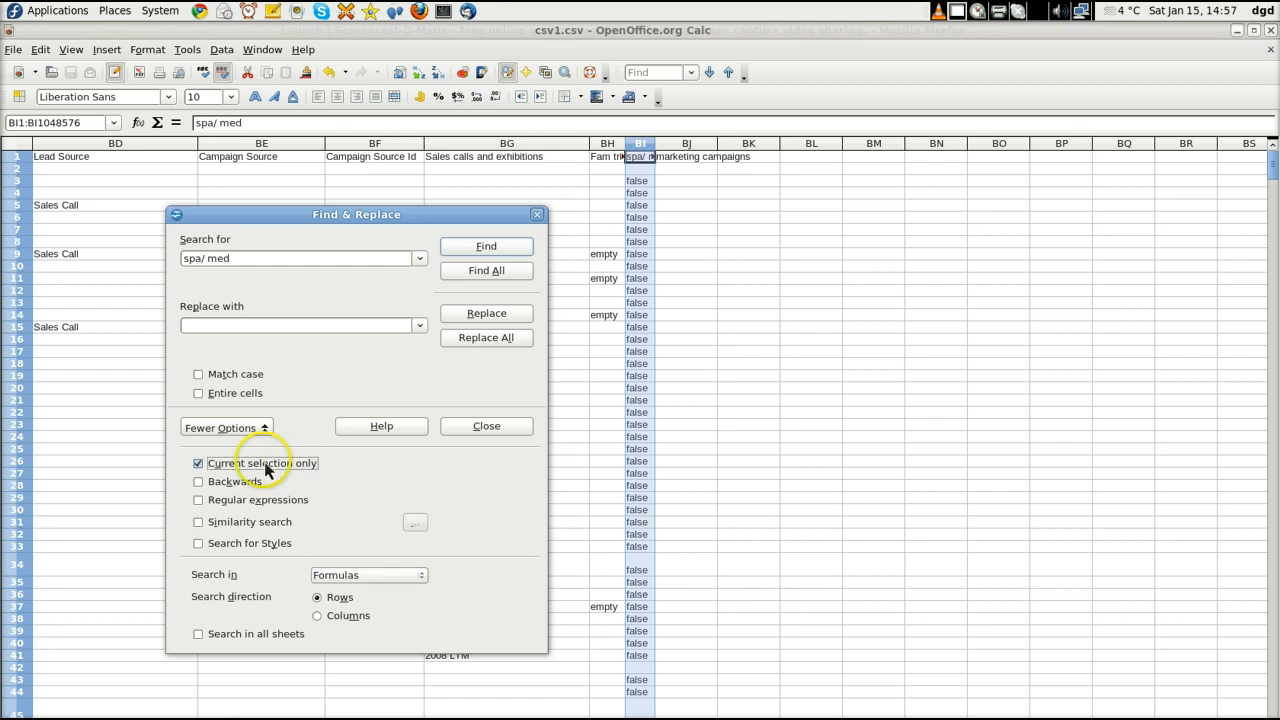
pyautogui.moveTo(278, 472)
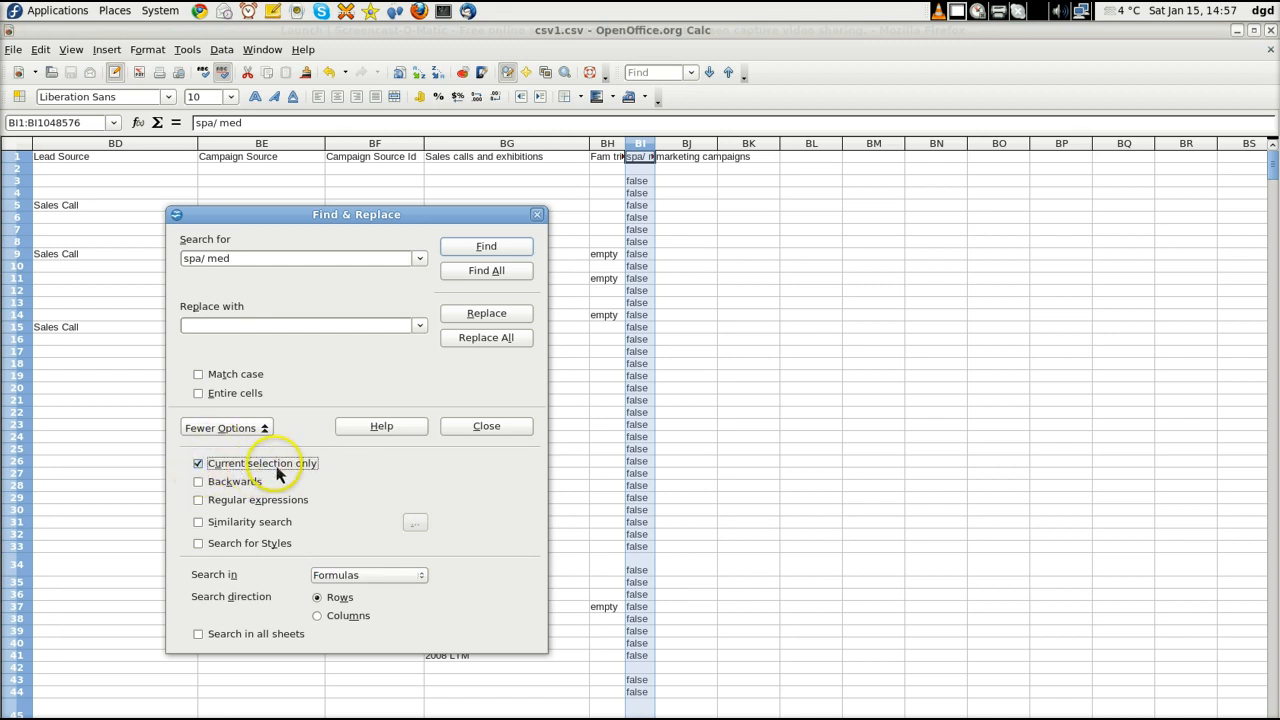
pyautogui.moveTo(245, 315)
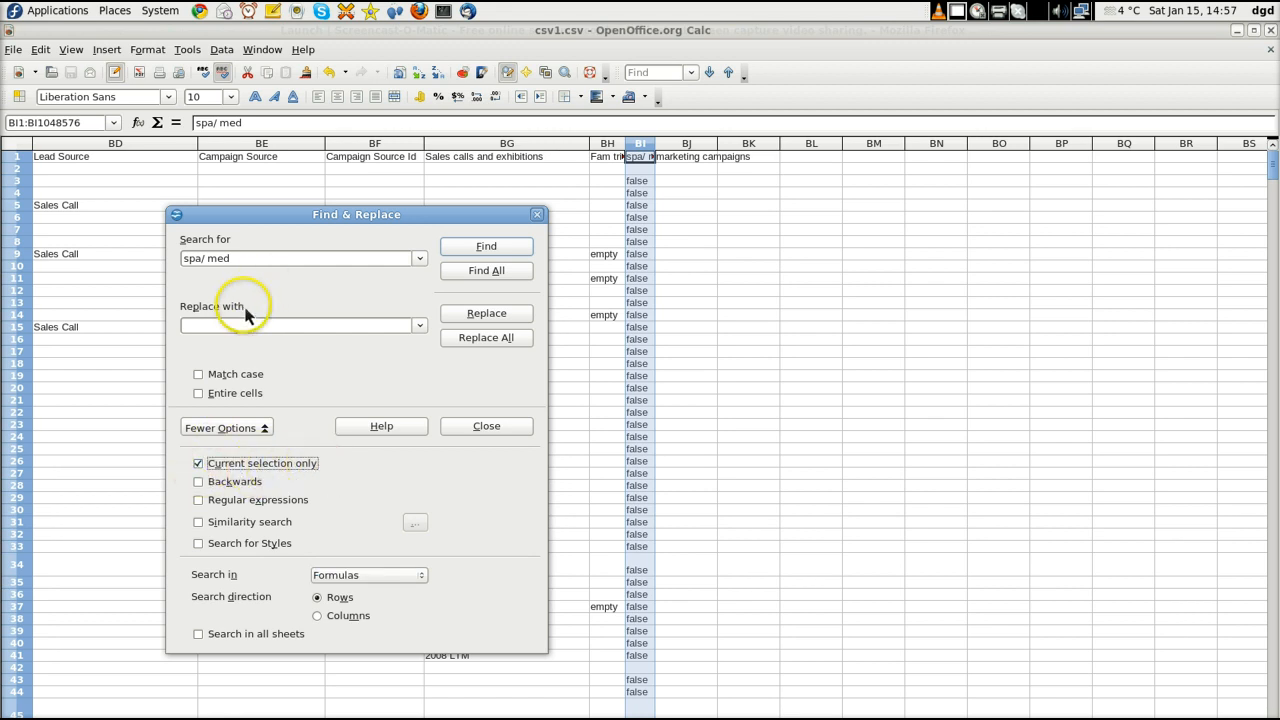
pyautogui.click(295, 325)
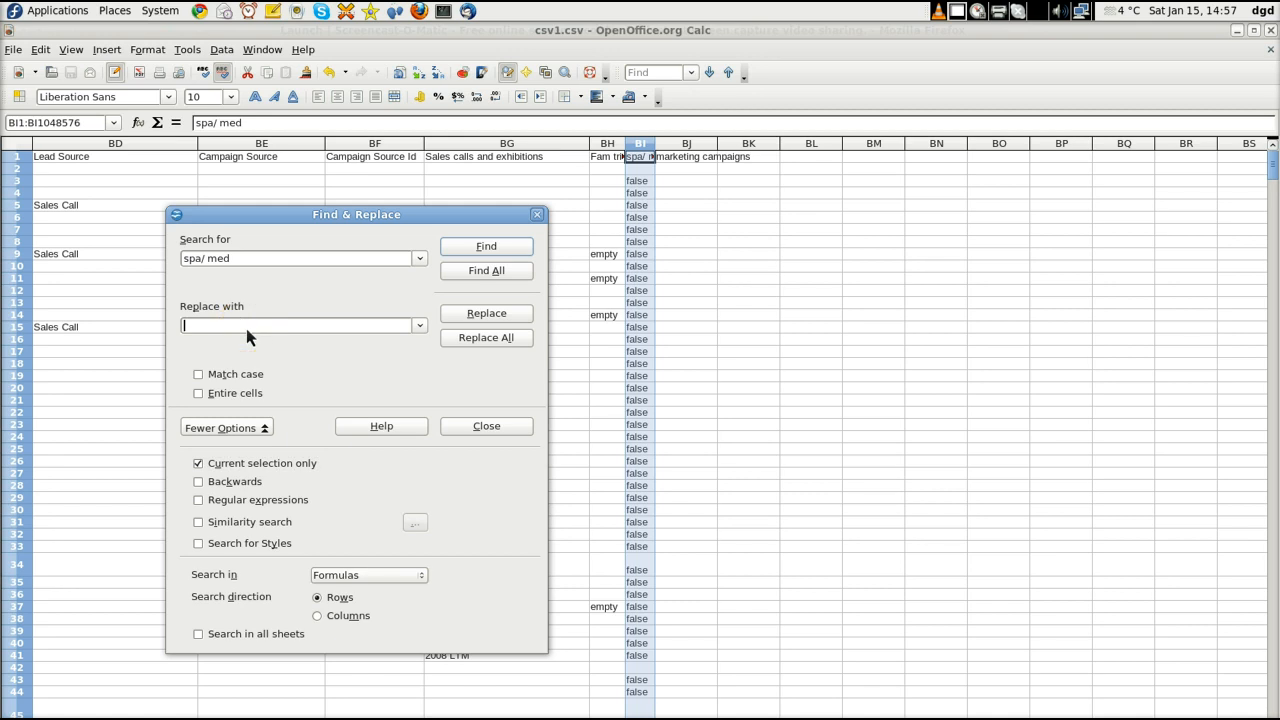
pyautogui.moveTo(250, 290)
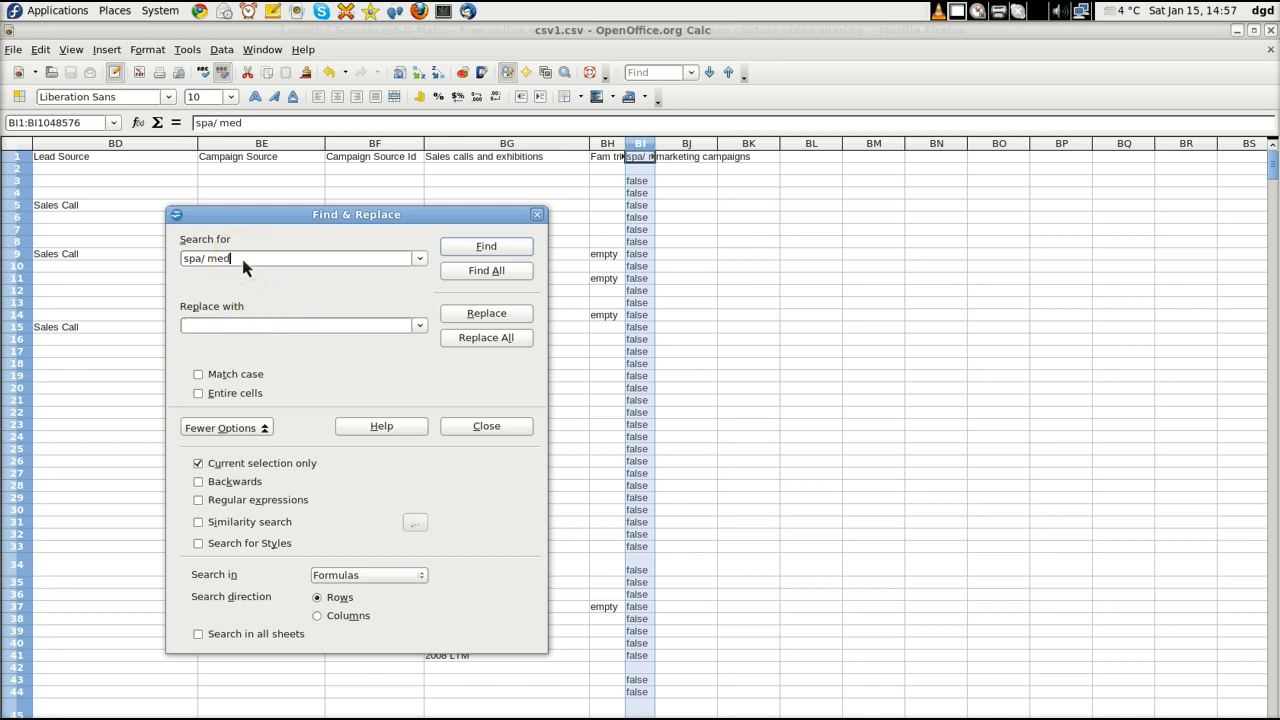
# Step: Replace every 'false' in the selection with 0, then enter 'true' as the next search term
pyautogui.write('fac')
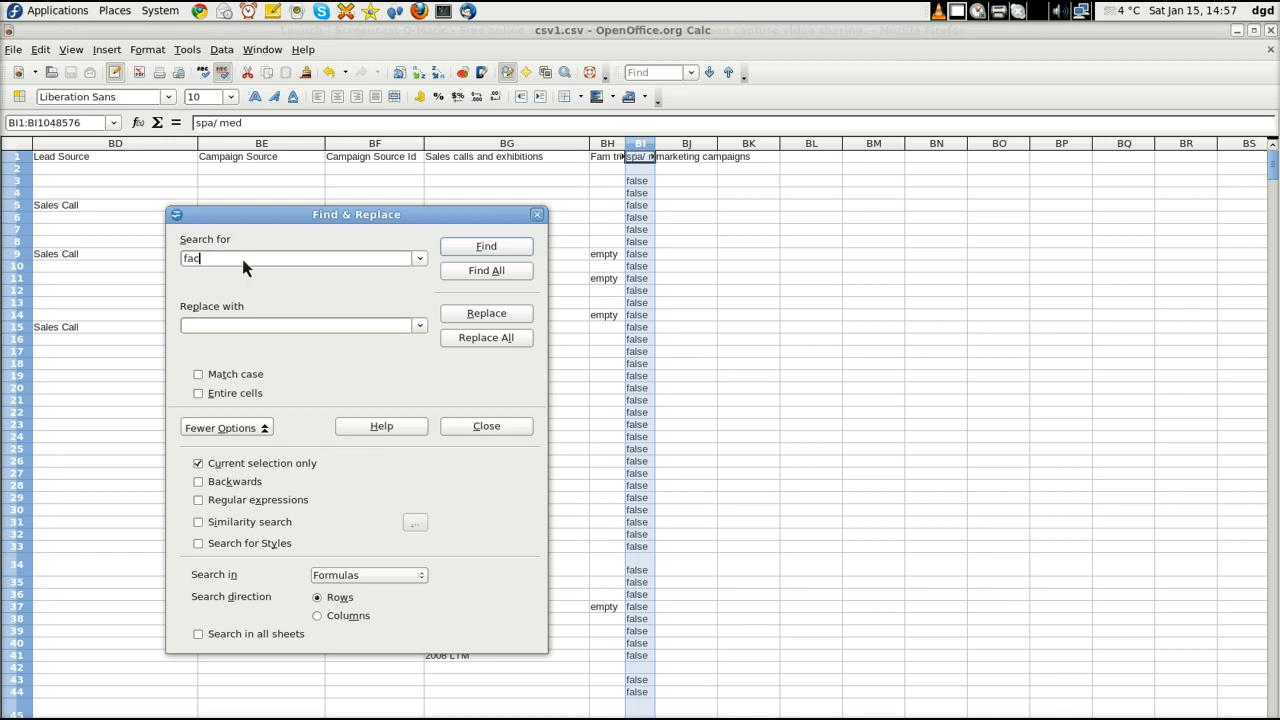
pyautogui.write('false')
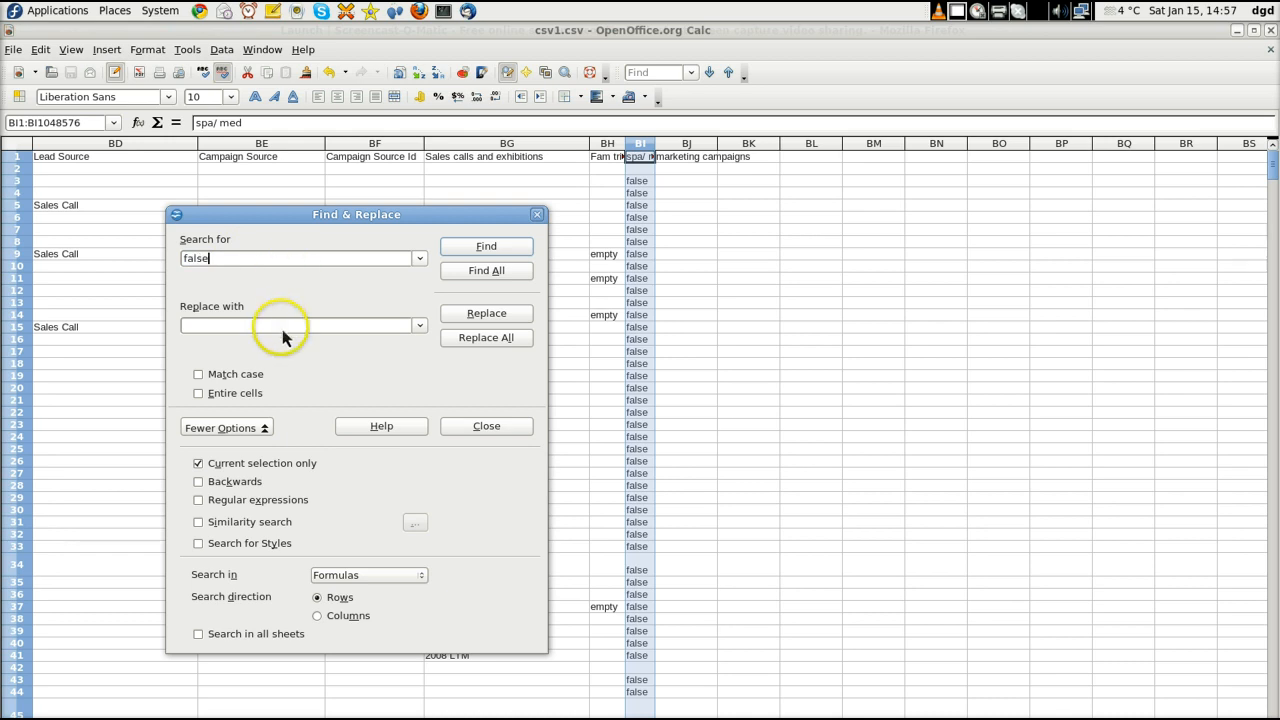
pyautogui.write('0')
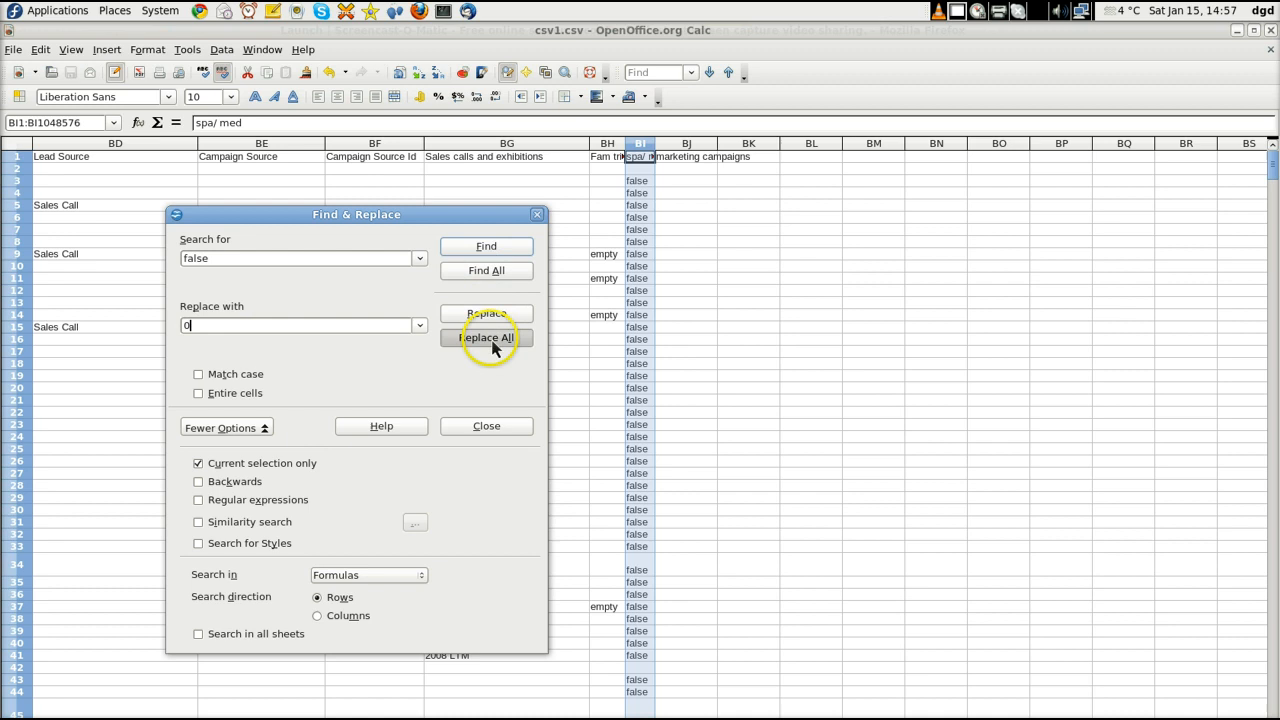
pyautogui.click(486, 337)
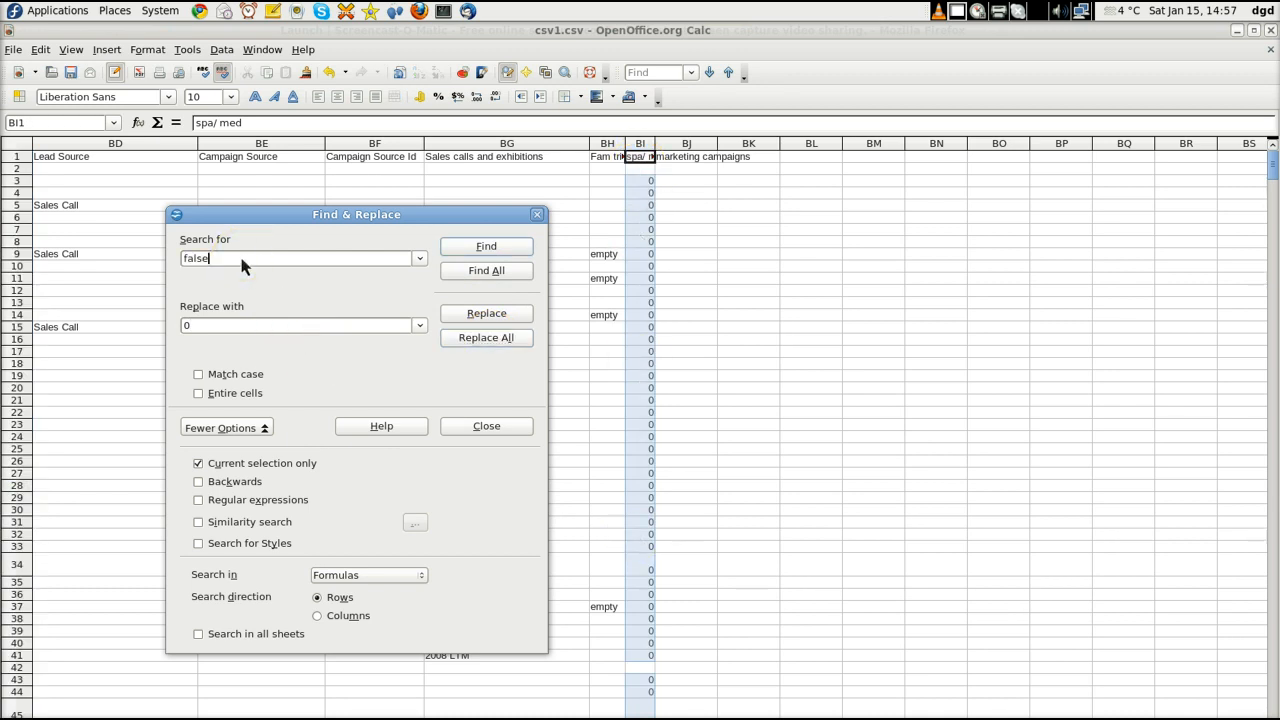
pyautogui.write('ture')
pyautogui.click(304, 325)
pyautogui.write('1')
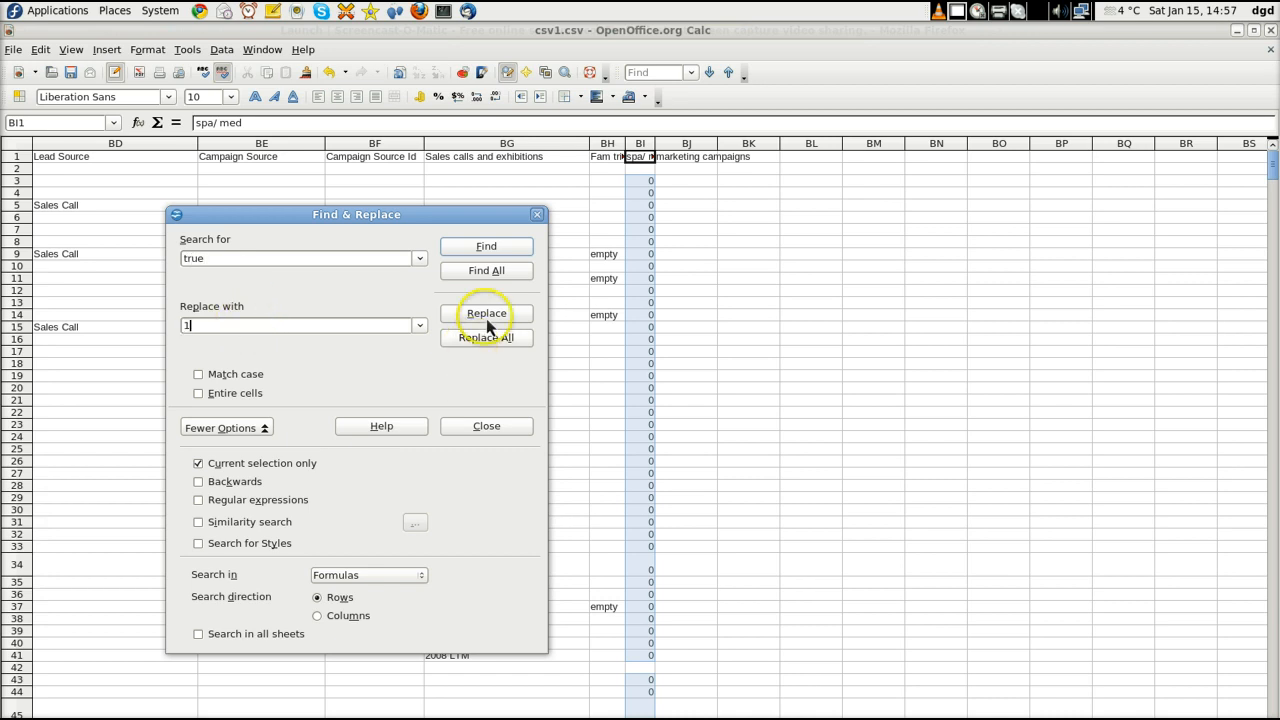
# Step: Run Replace All for true with 1 and acknowledge the 'Search key not found' notice
pyautogui.click(486, 313)
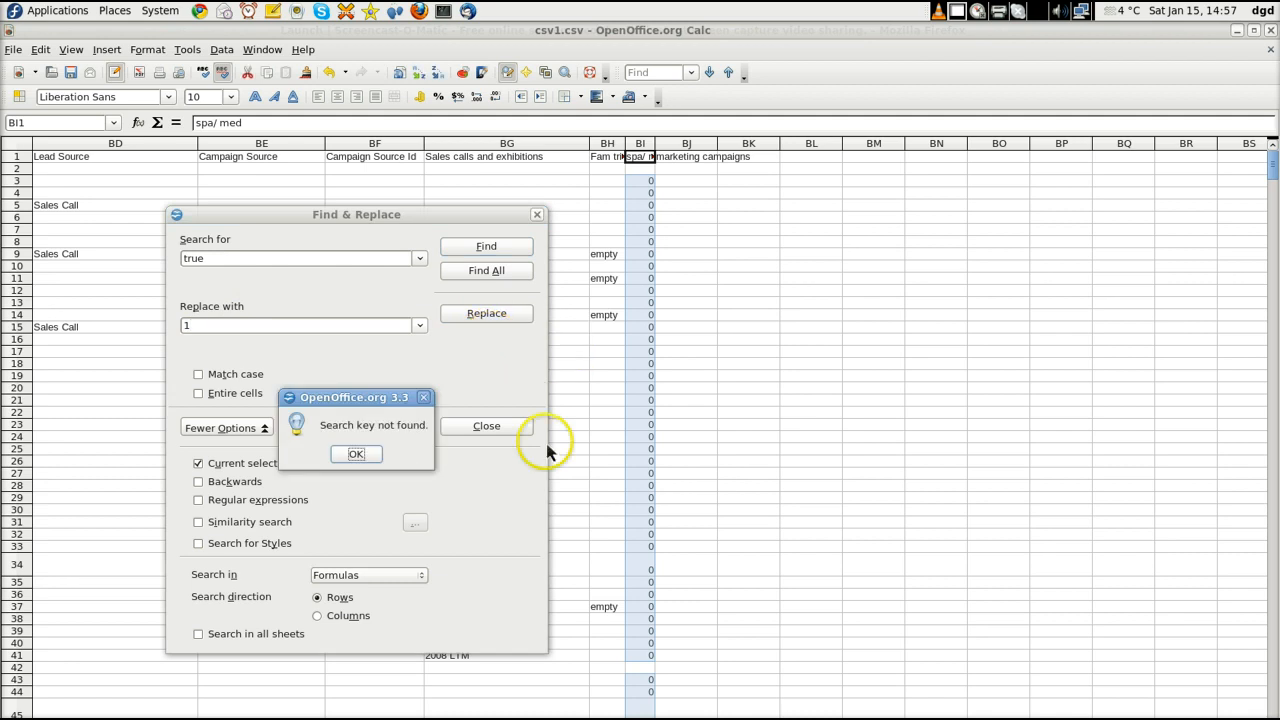
pyautogui.click(356, 454)
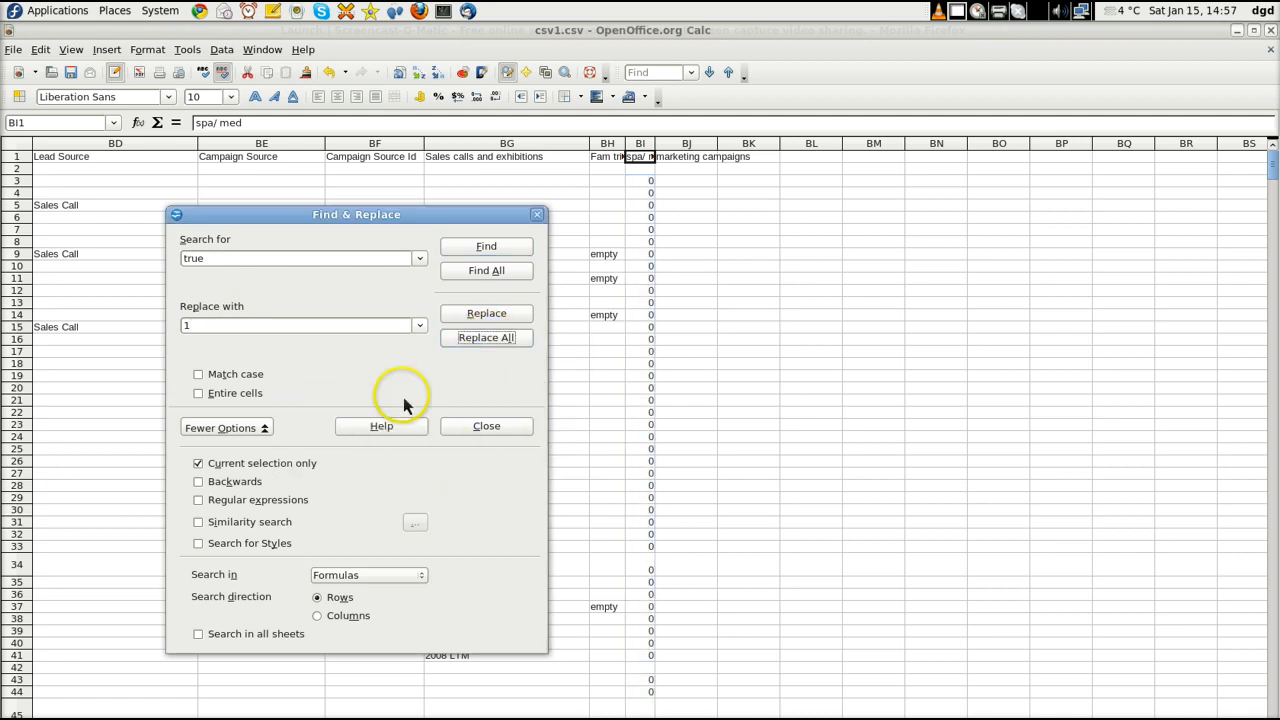
pyautogui.moveTo(525, 213)
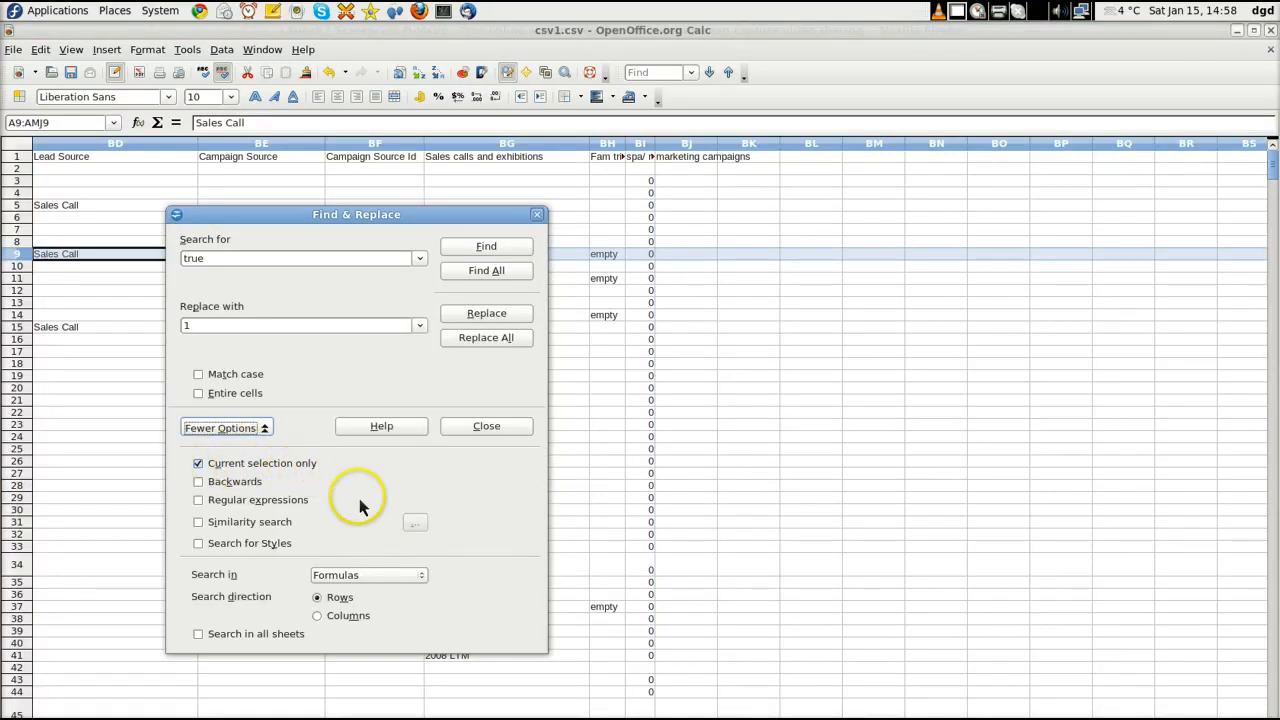
pyautogui.moveTo(378, 536)
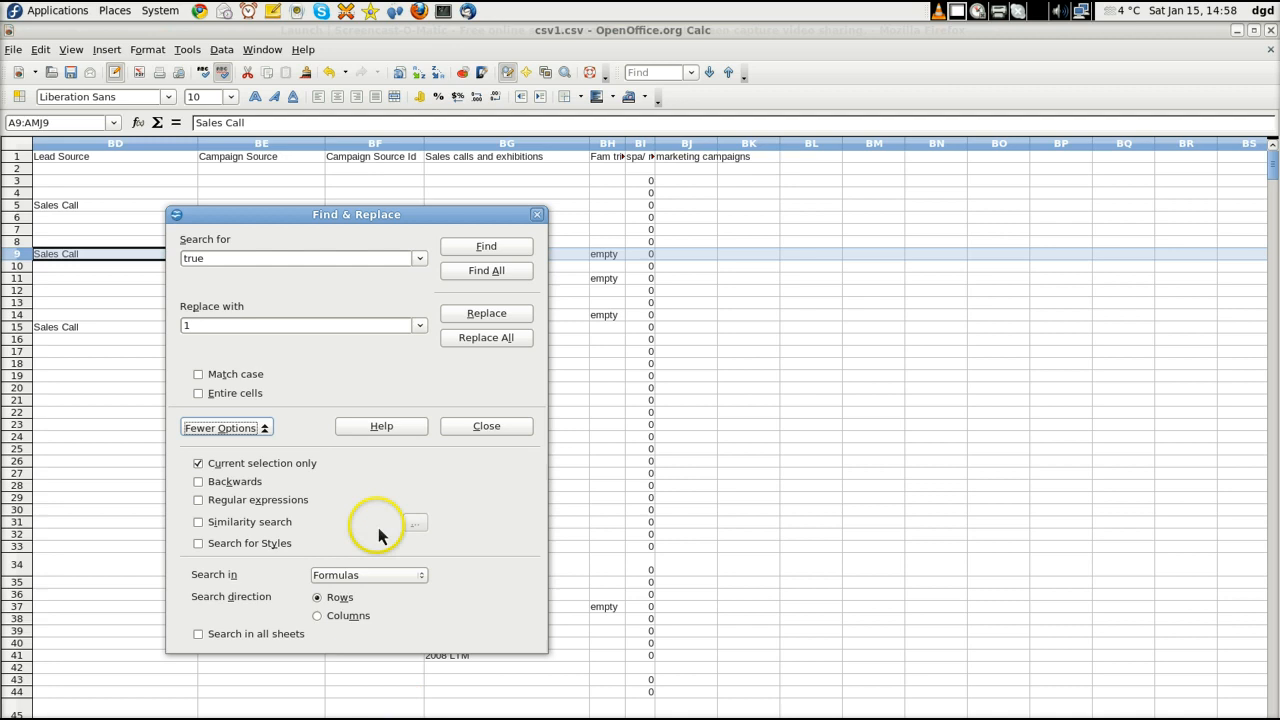
pyautogui.moveTo(375, 517)
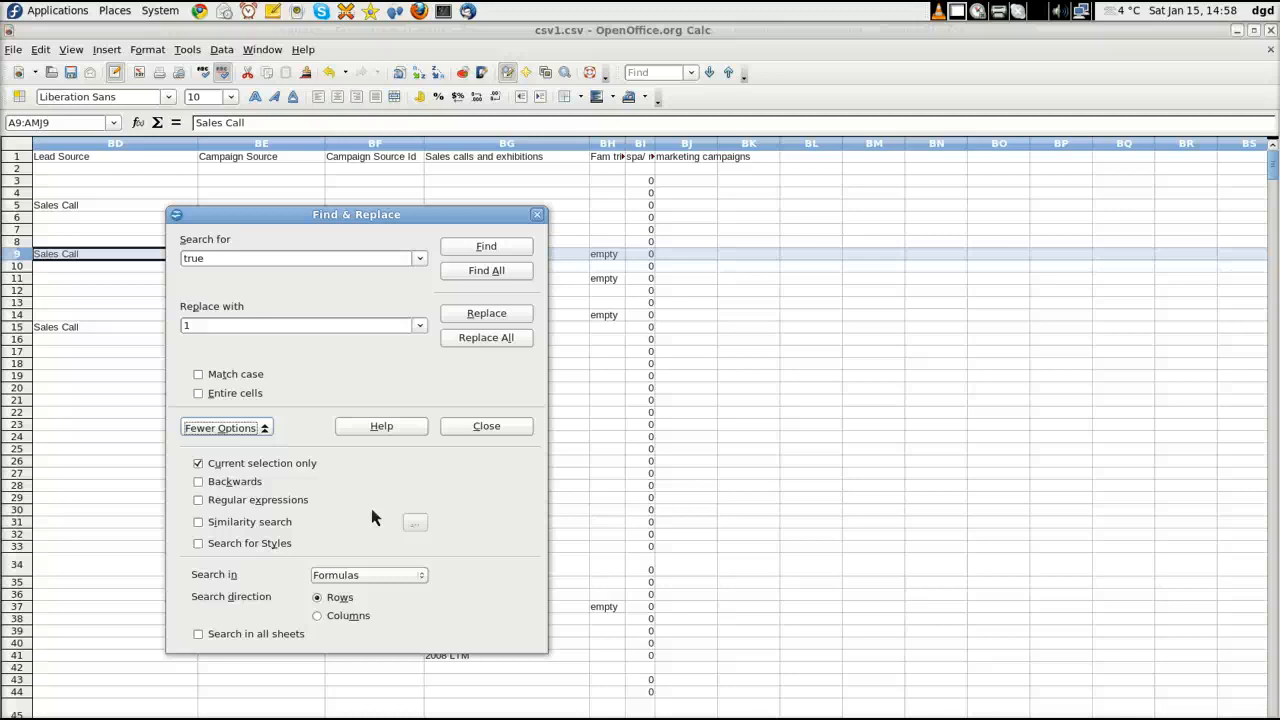
pyautogui.moveTo(378, 215)
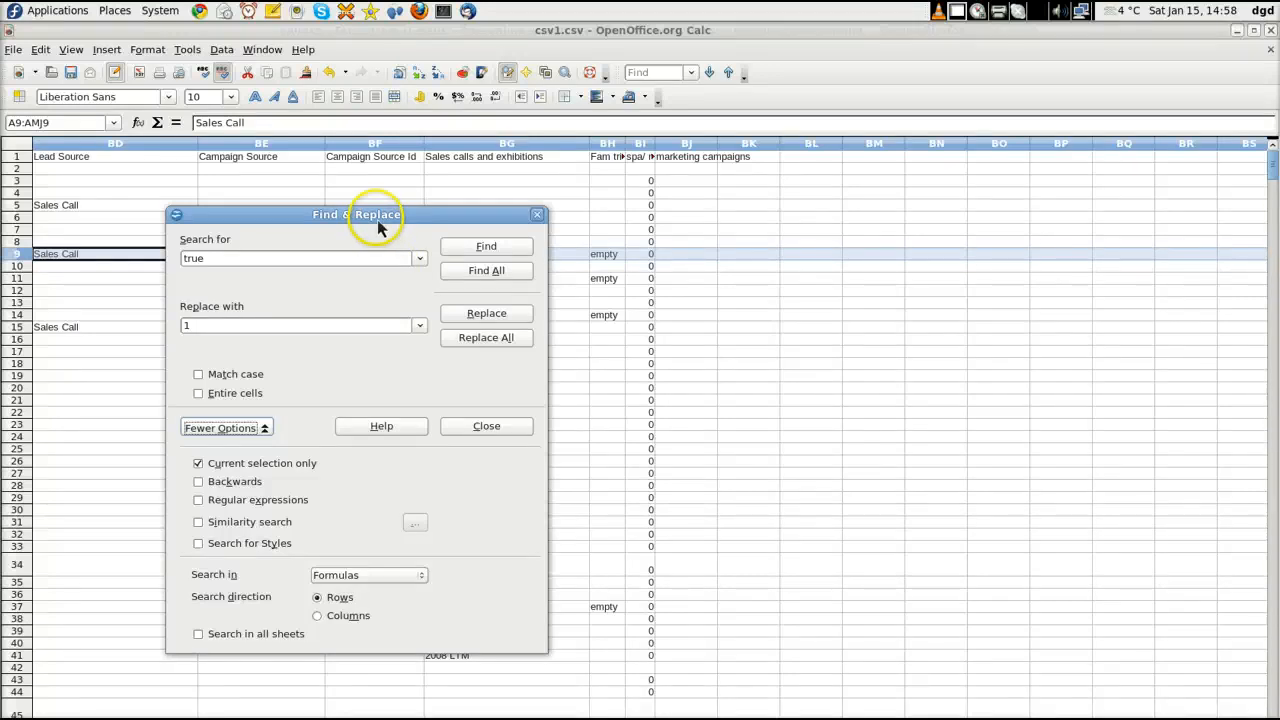